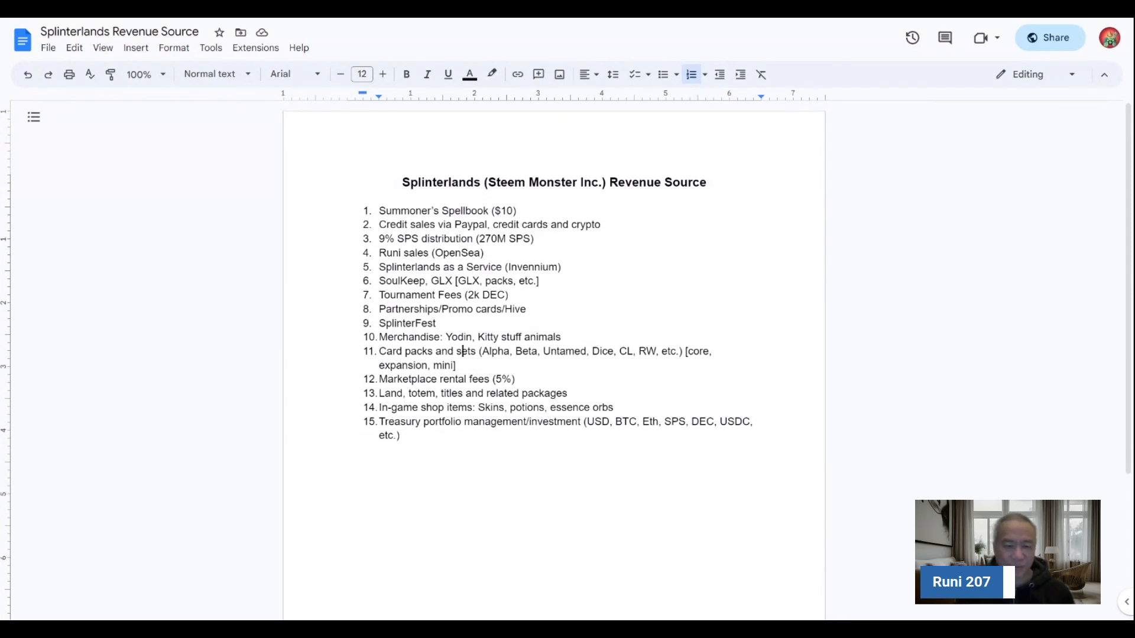
- Insert 'Hive, HBD,' after DEC in item 15's treasury currency list, before USDC
click(409, 295)
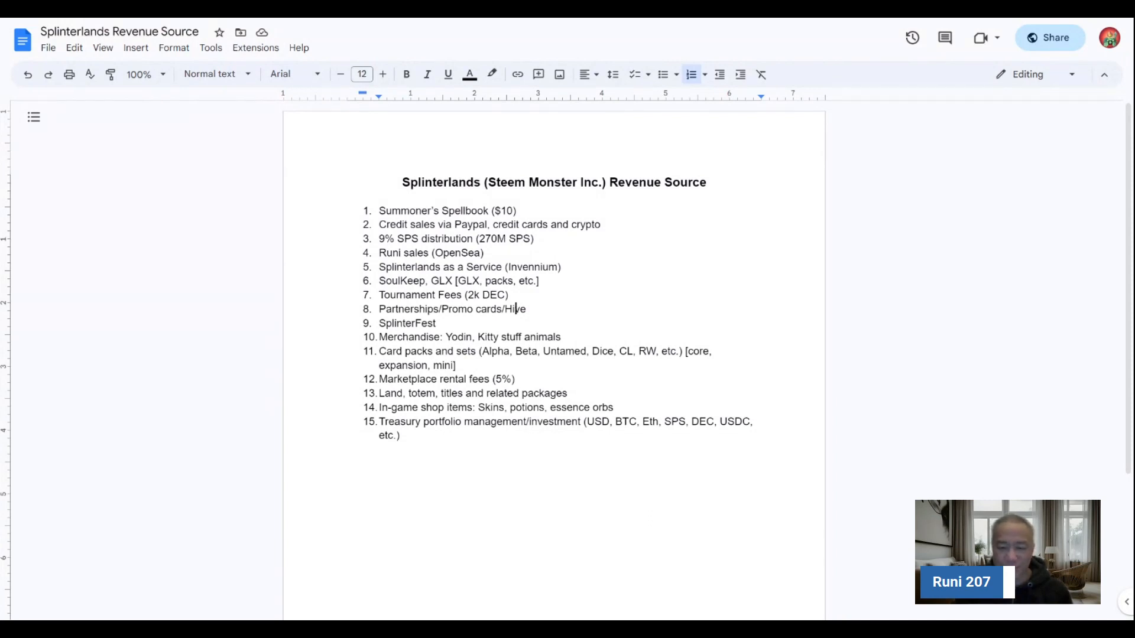
text(Hive,)
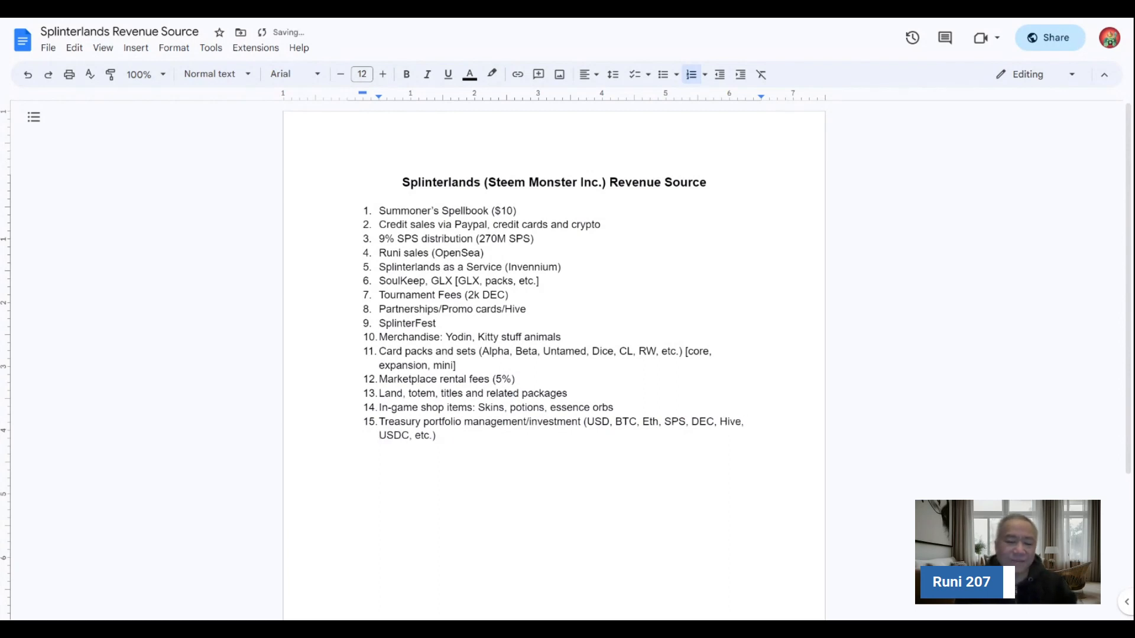
text(HBD,)
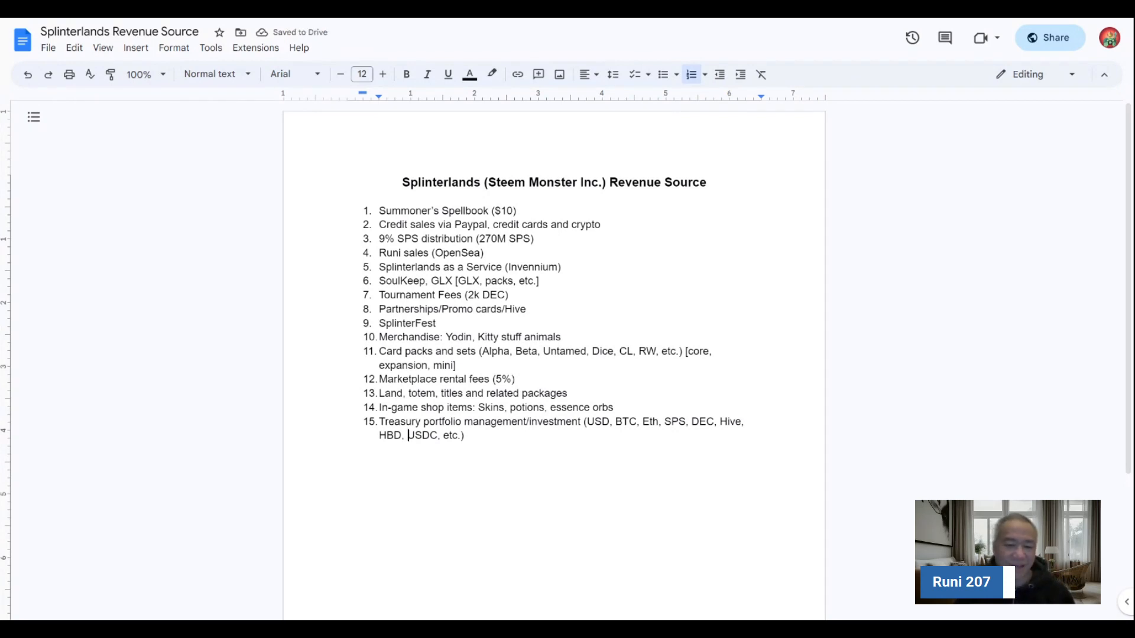
mouse_move(407, 437)
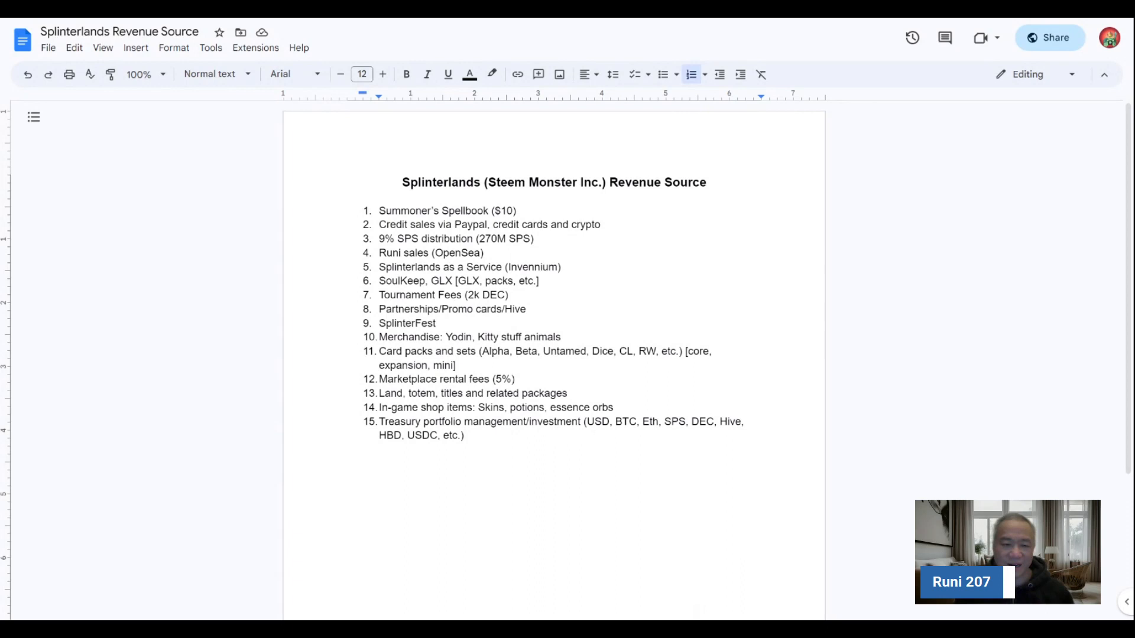
click(463, 436)
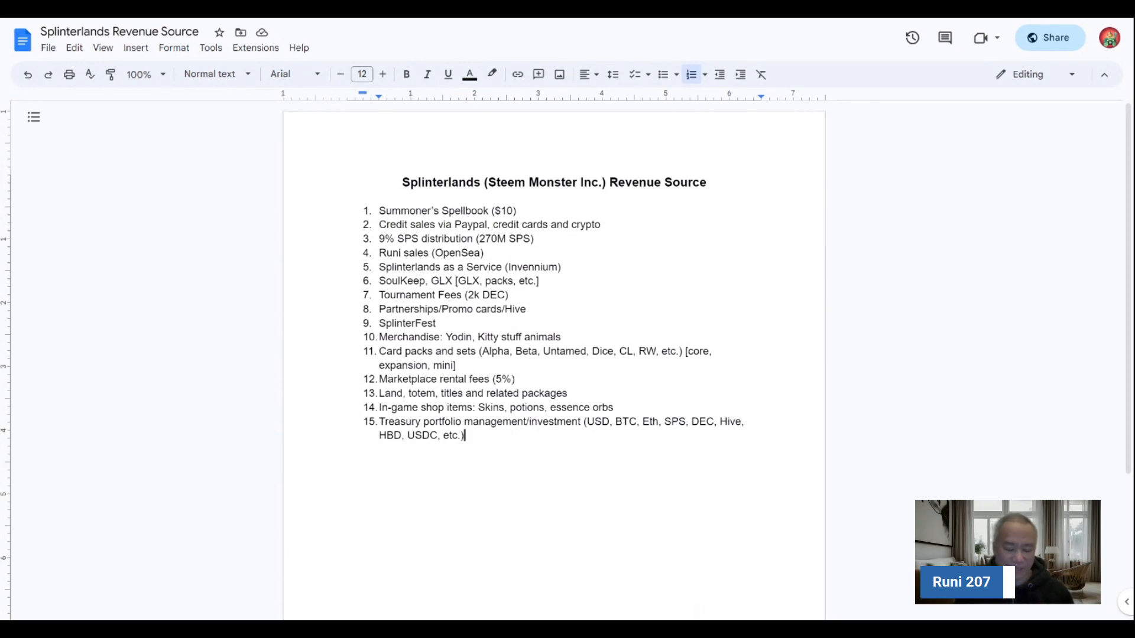